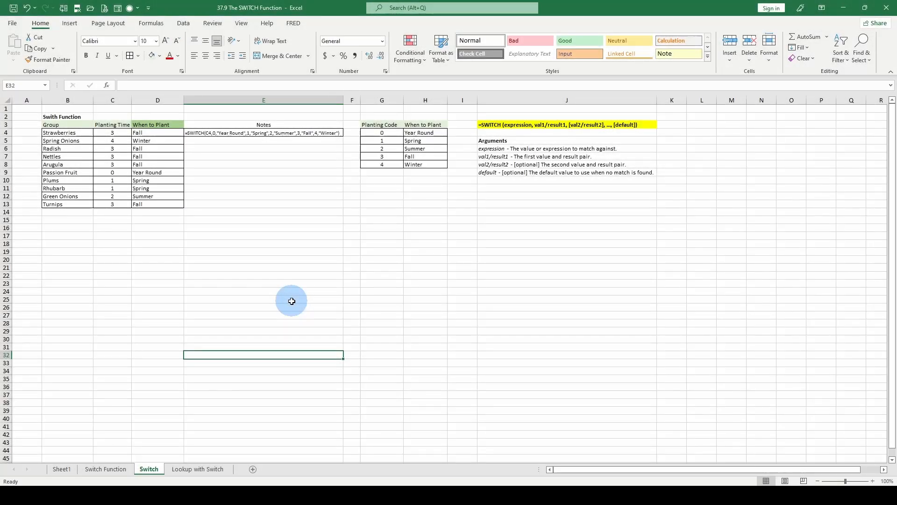
# Show the SWITCH formula in large text beneath the table and select the Planting Time cells.
pyautogui.click(872, 480)
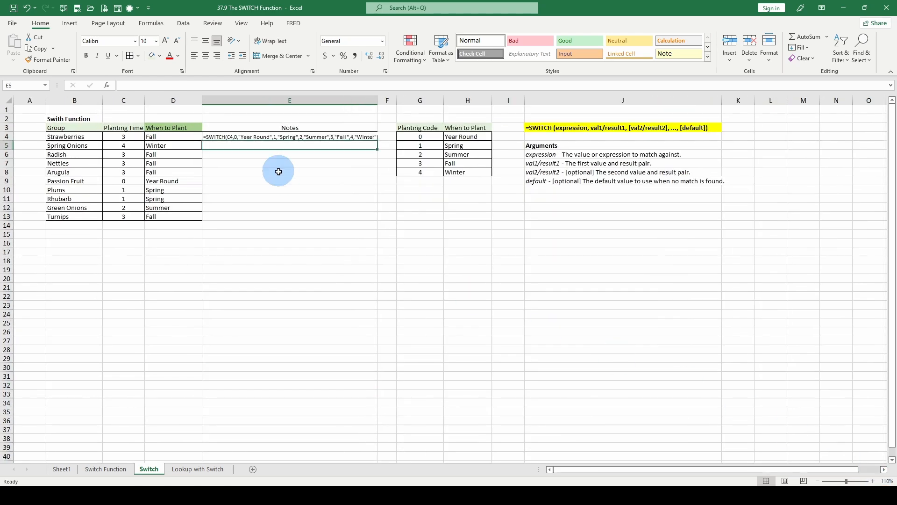
pyautogui.moveTo(179, 139)
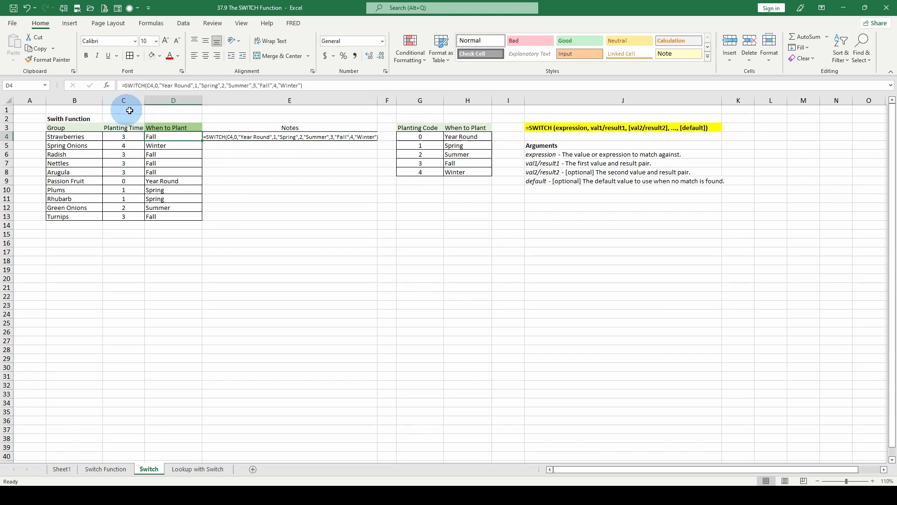
pyautogui.moveTo(78, 198)
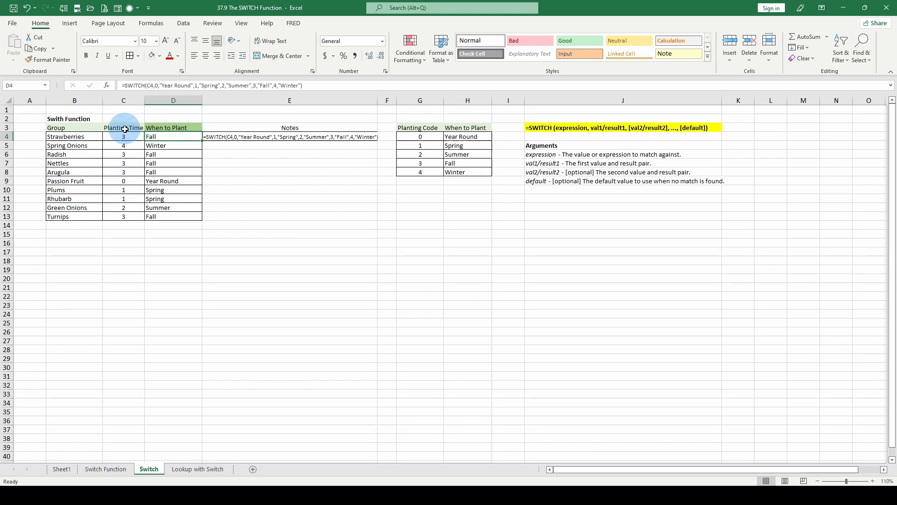
pyautogui.click(123, 128)
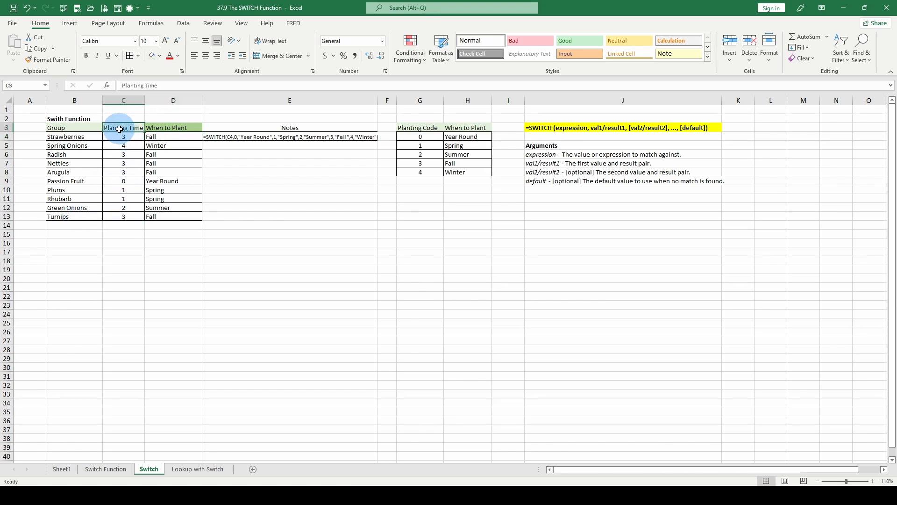
pyautogui.click(124, 136)
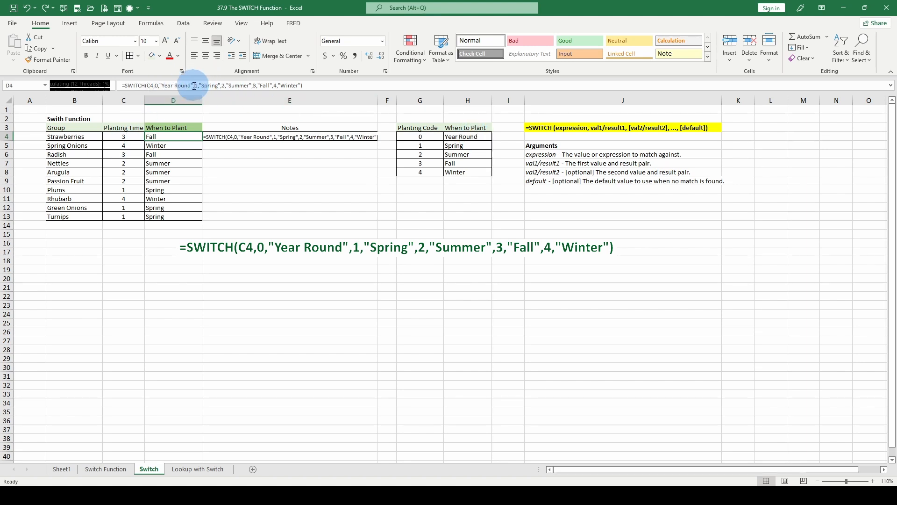
pyautogui.moveTo(298, 86)
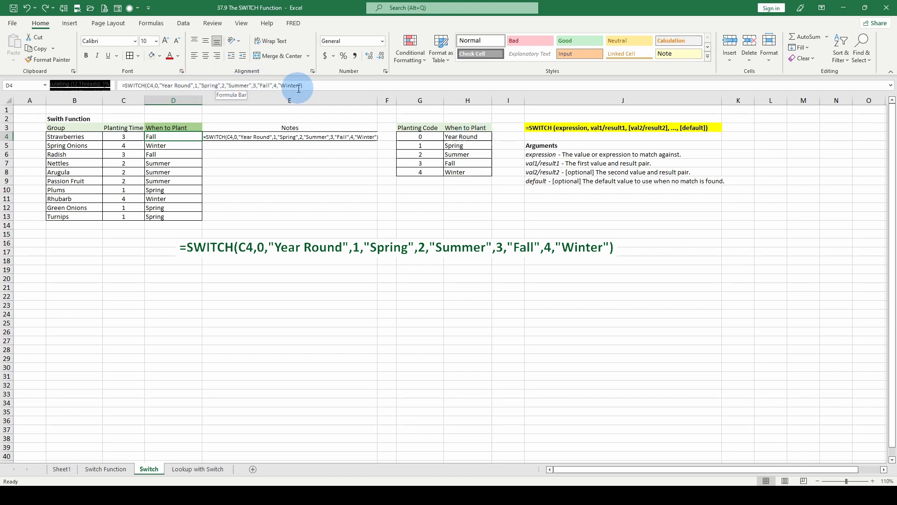
pyautogui.click(124, 136)
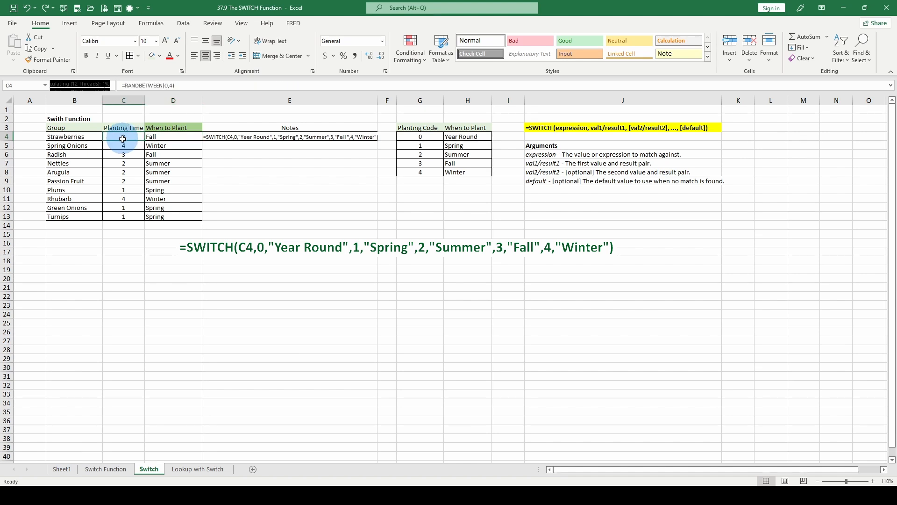